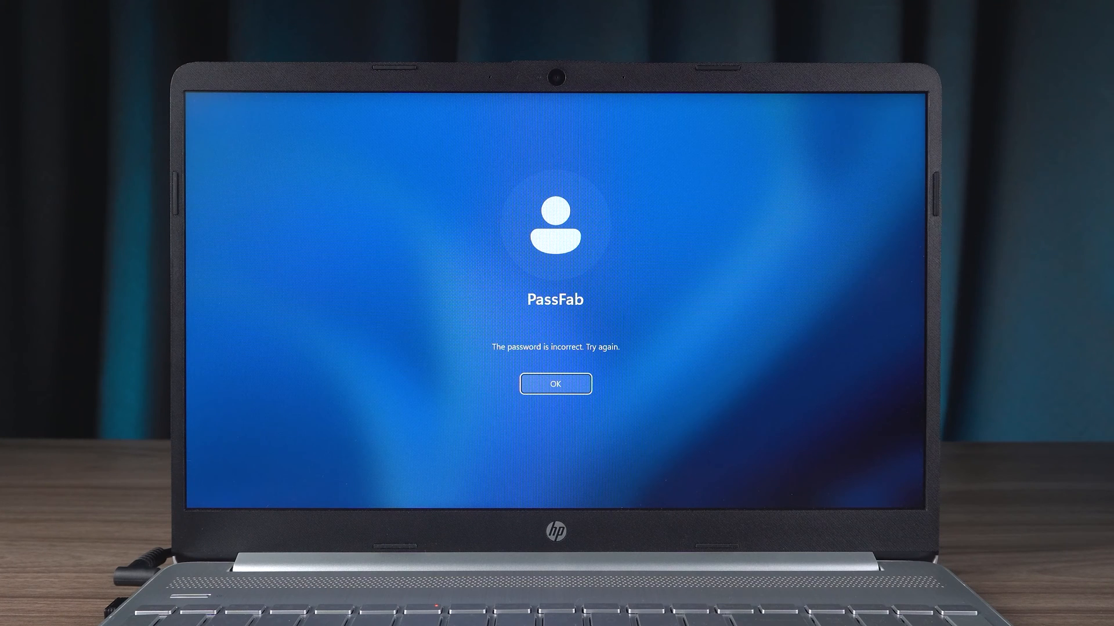
- Dismiss the incorrect-password notice and Shift-restart from the lock screen into Windows Recovery
left_click(555, 384)
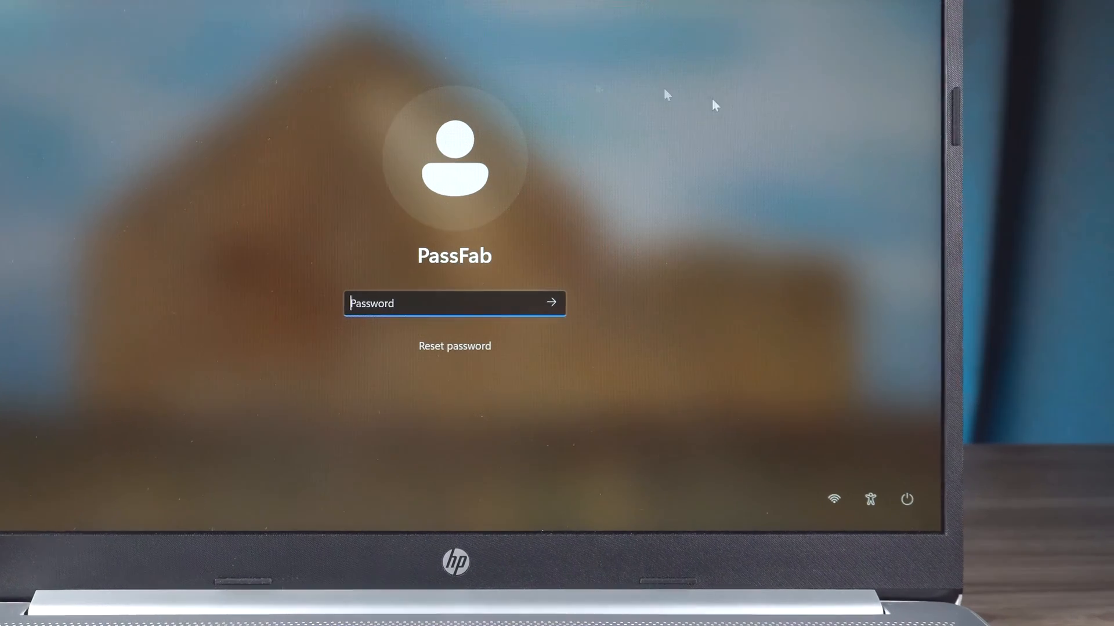
left_click(904, 498)
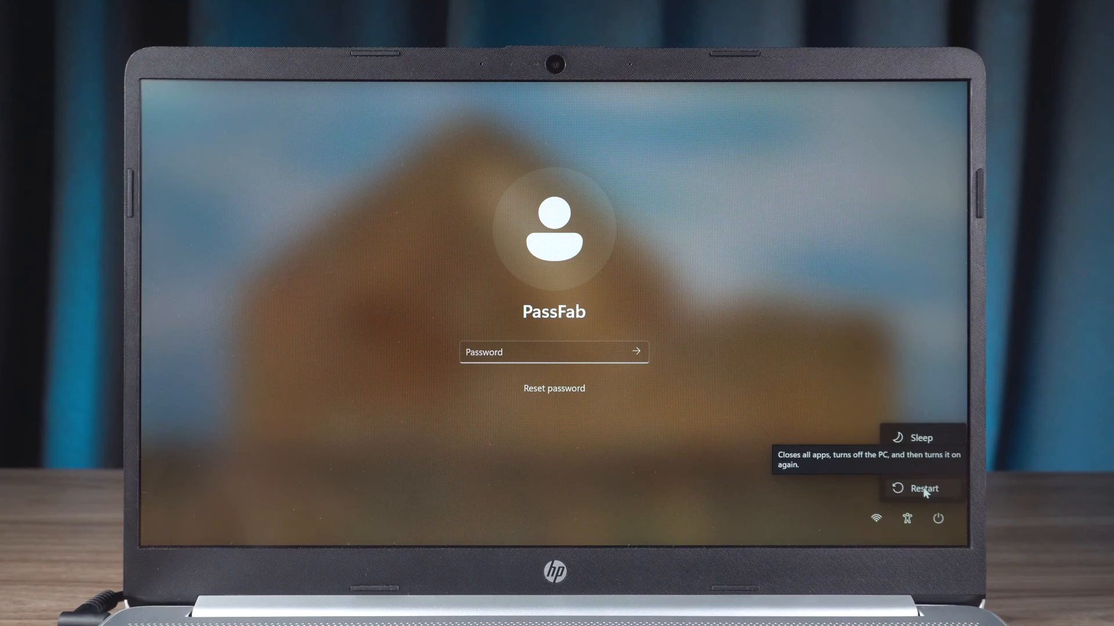
left_click(923, 489)
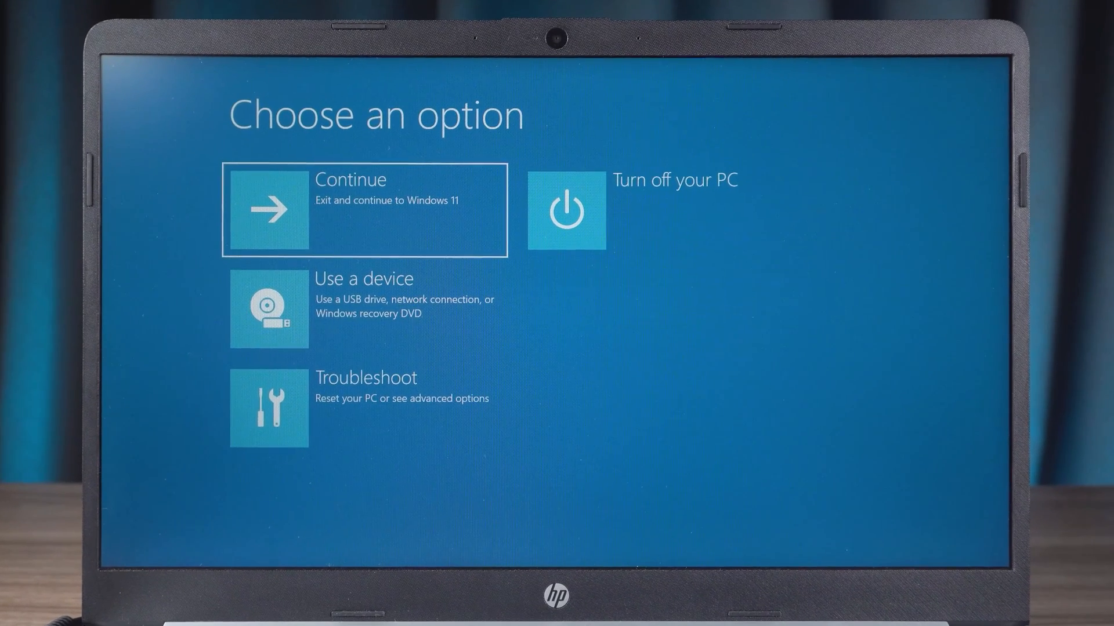
- Choose Troubleshoot, Reset this PC, Remove everything, and Fully clean the drive
left_click(360, 417)
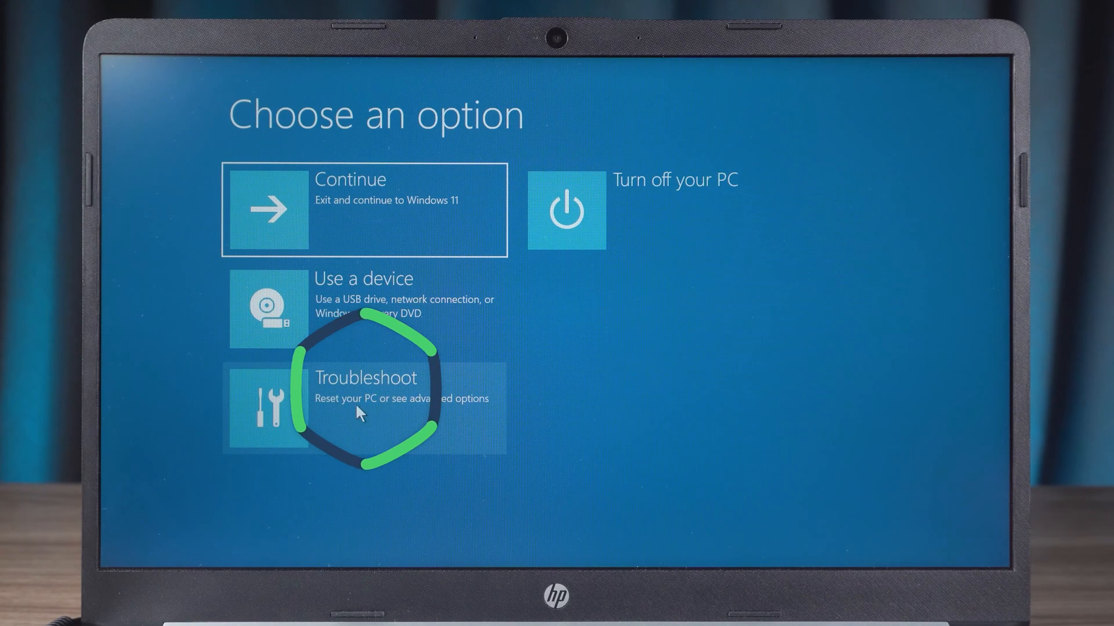
left_click(365, 399)
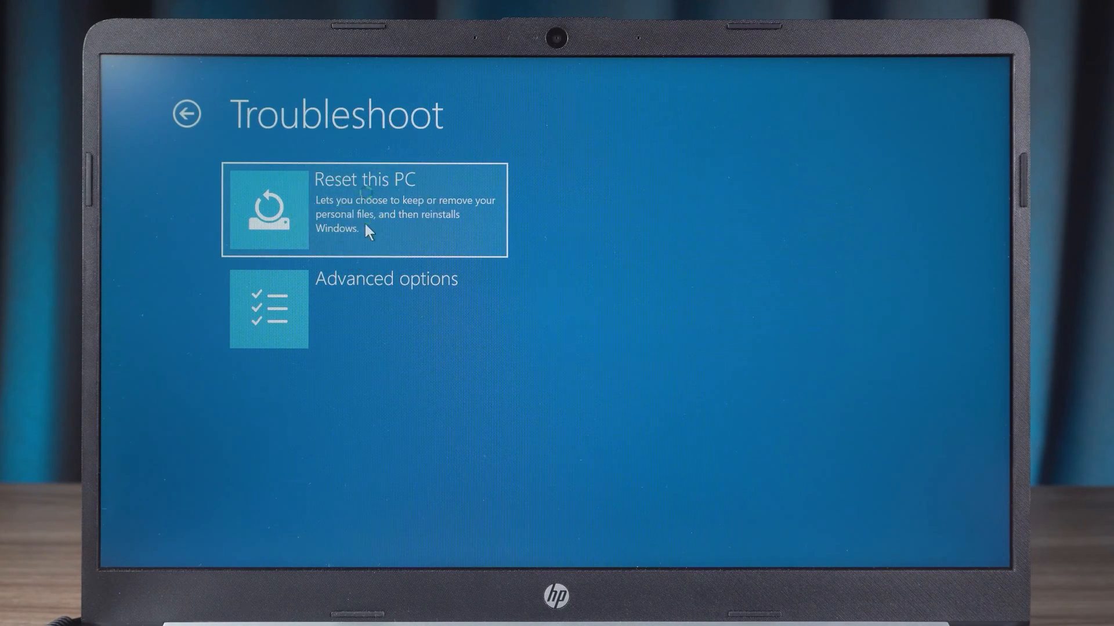
left_click(376, 215)
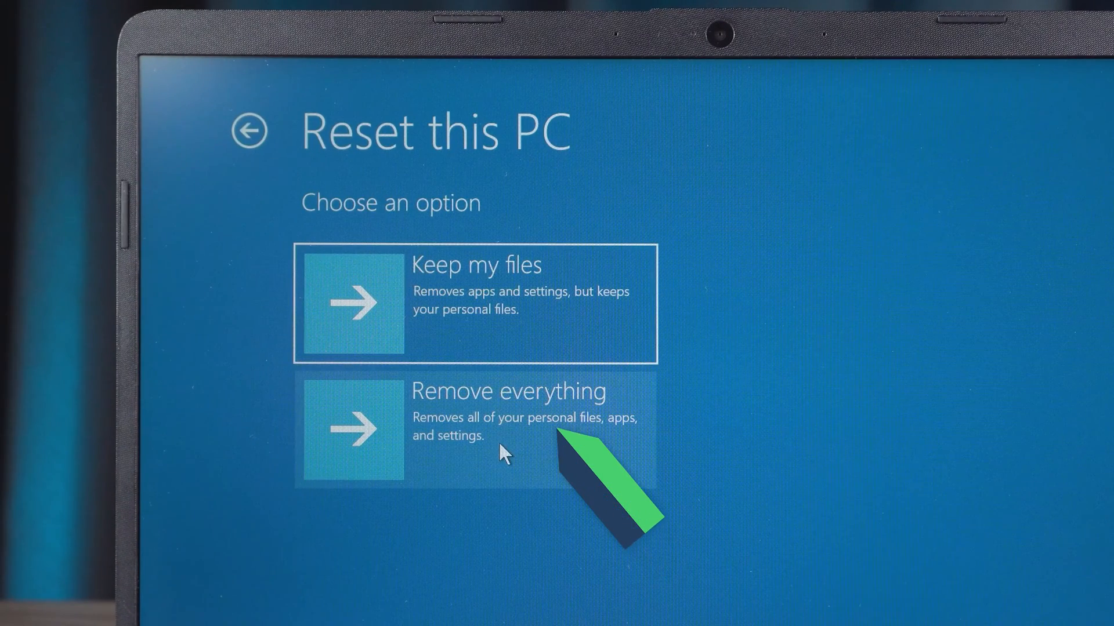
left_click(507, 429)
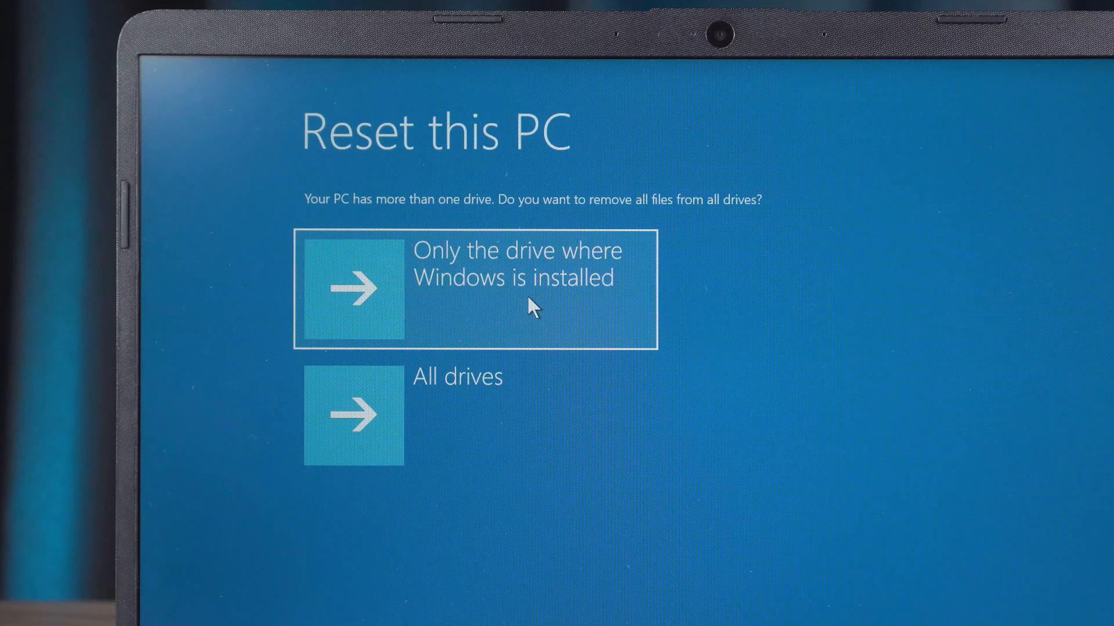
mouse_move(500, 408)
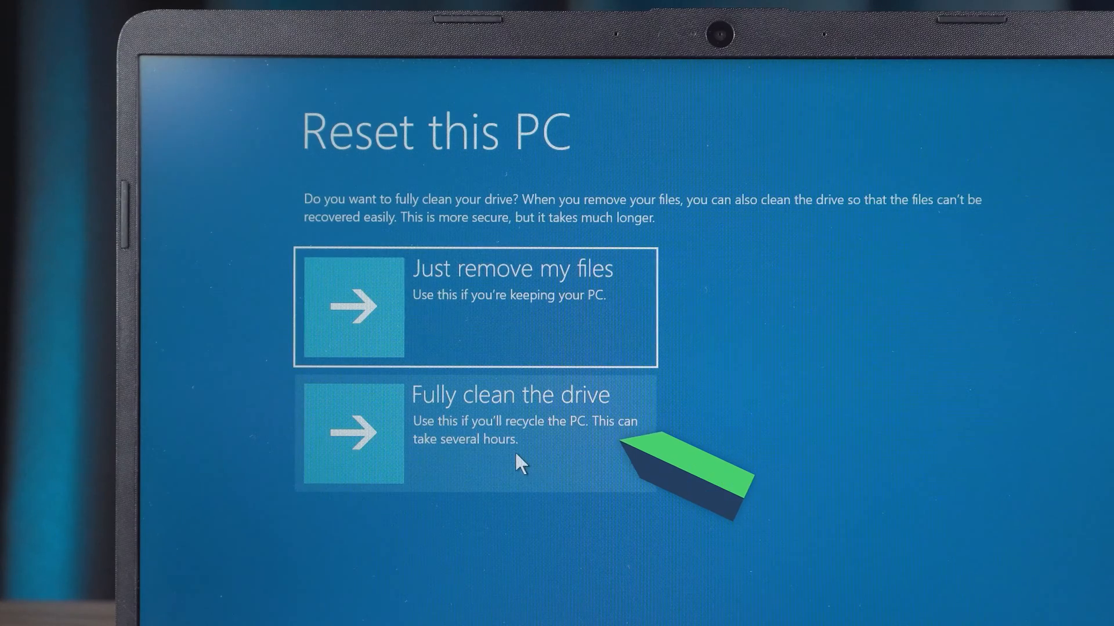
left_click(496, 433)
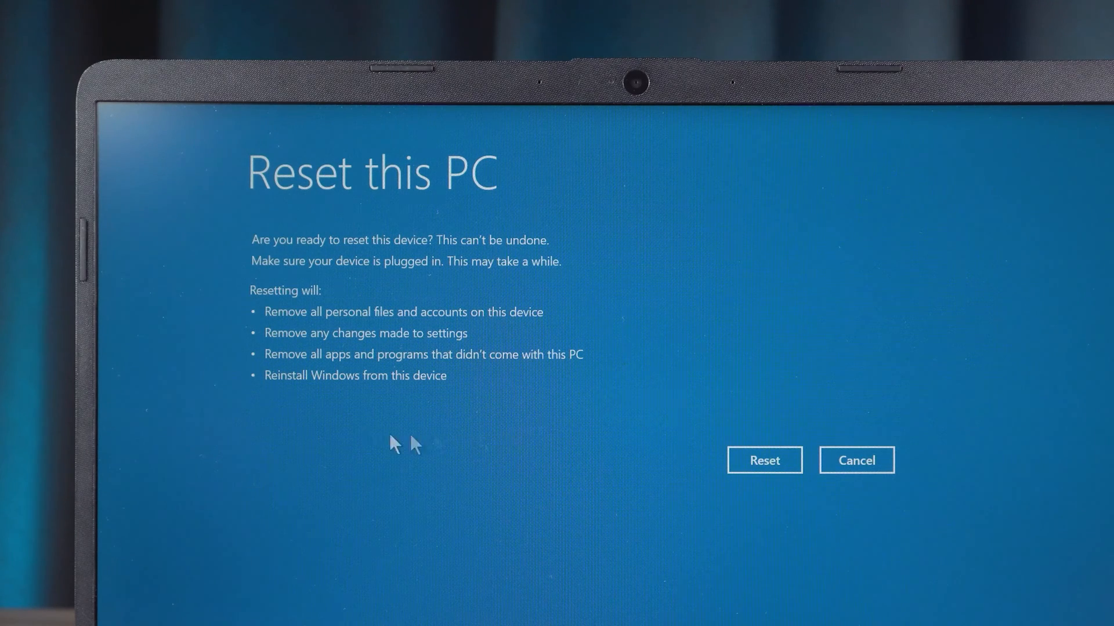
- Confirm the reset and wait until the laptop returns to the password sign-in screen
left_click(764, 460)
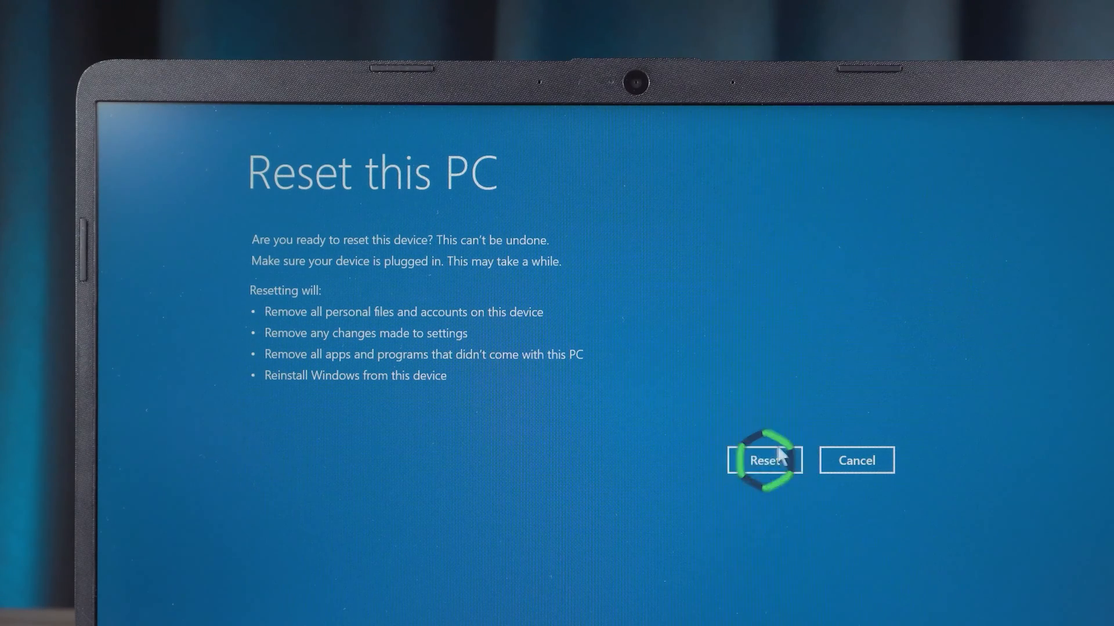
left_click(765, 460)
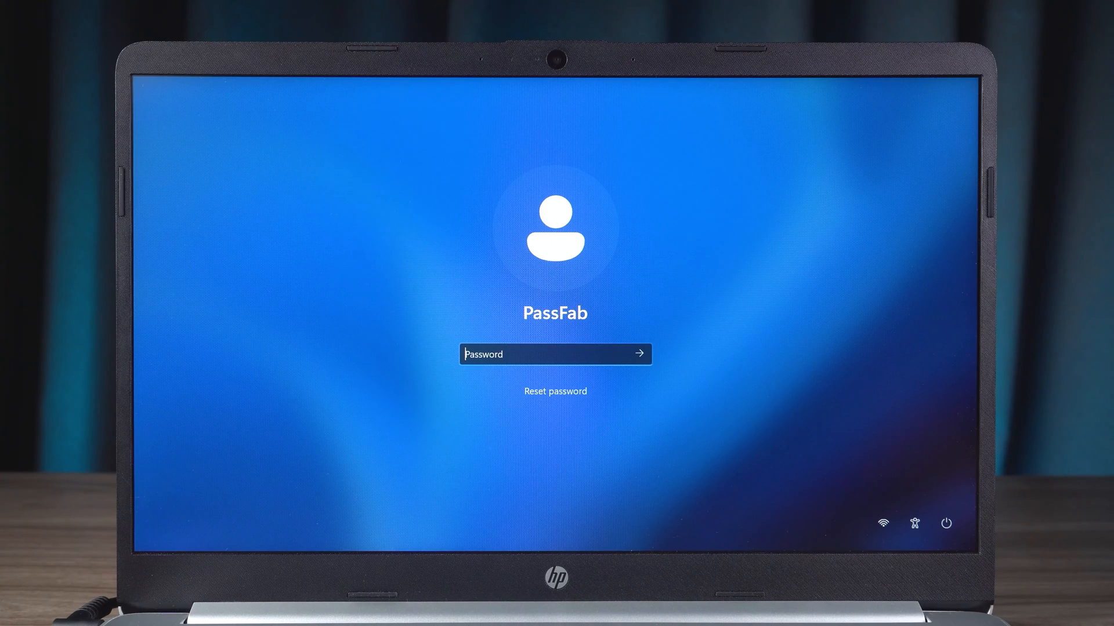
- Shift-restart from the lock screen, choose Use a device, and boot from USB Drive (UEFI)
left_click(944, 522)
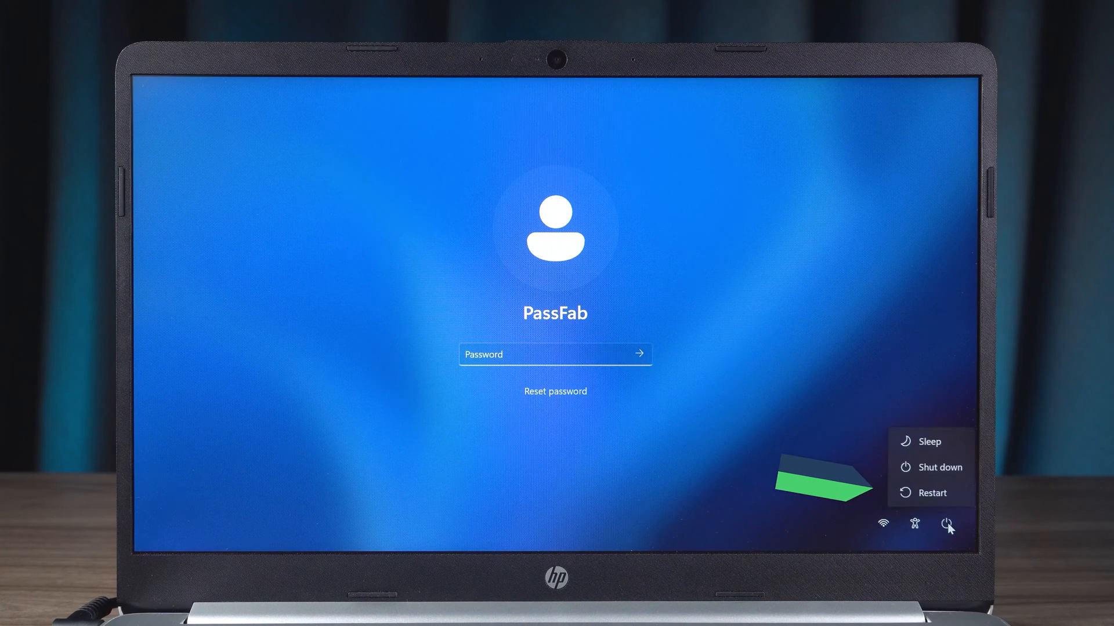
left_click(931, 493)
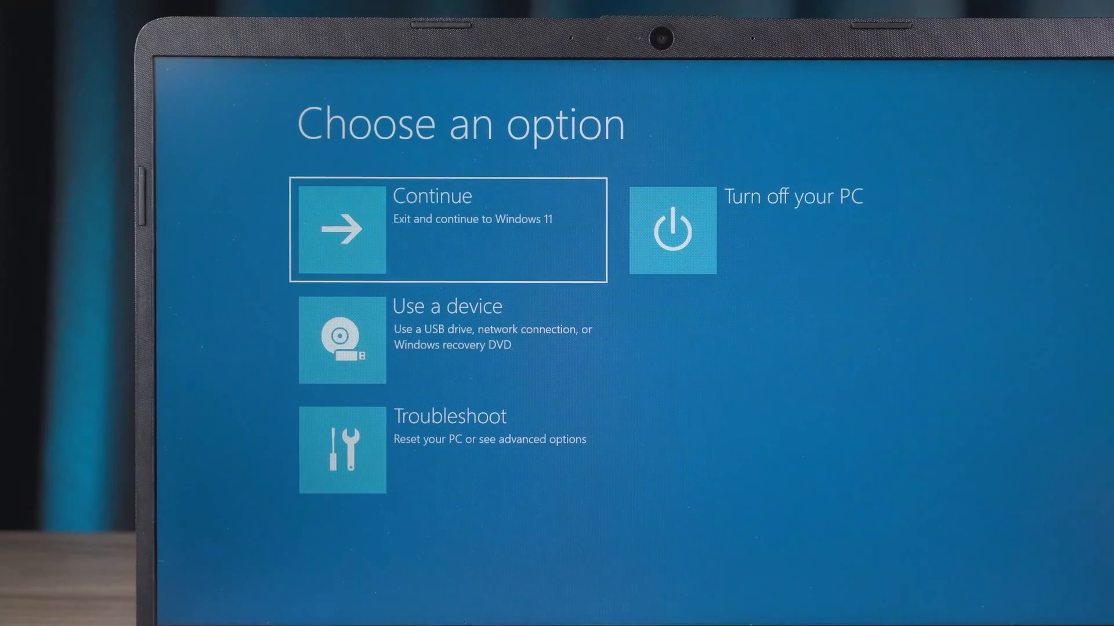
mouse_move(512, 358)
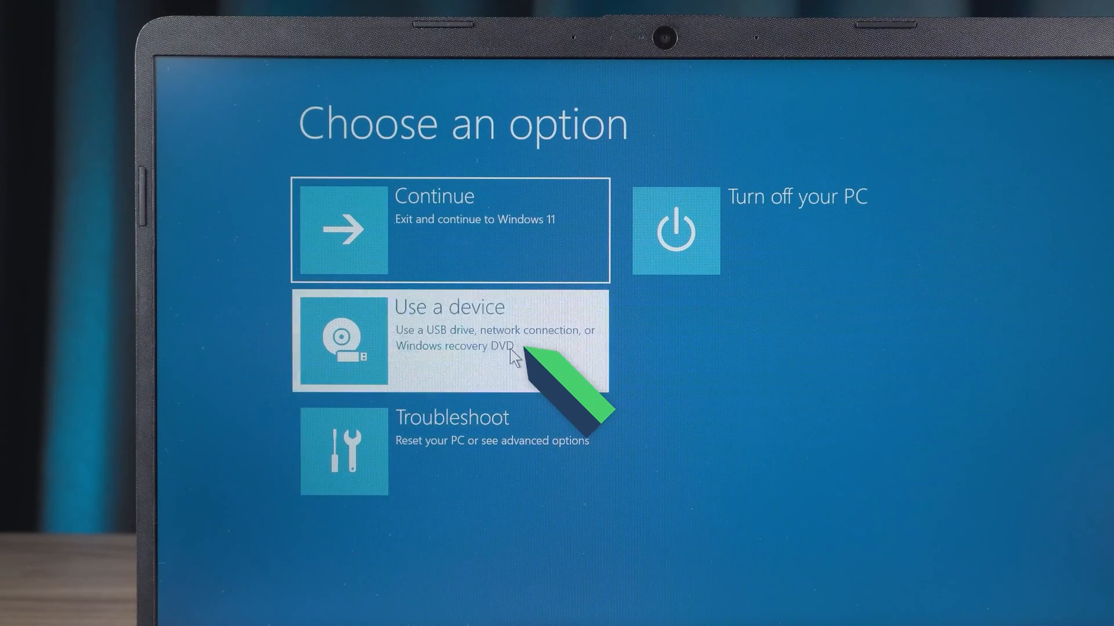
left_click(473, 345)
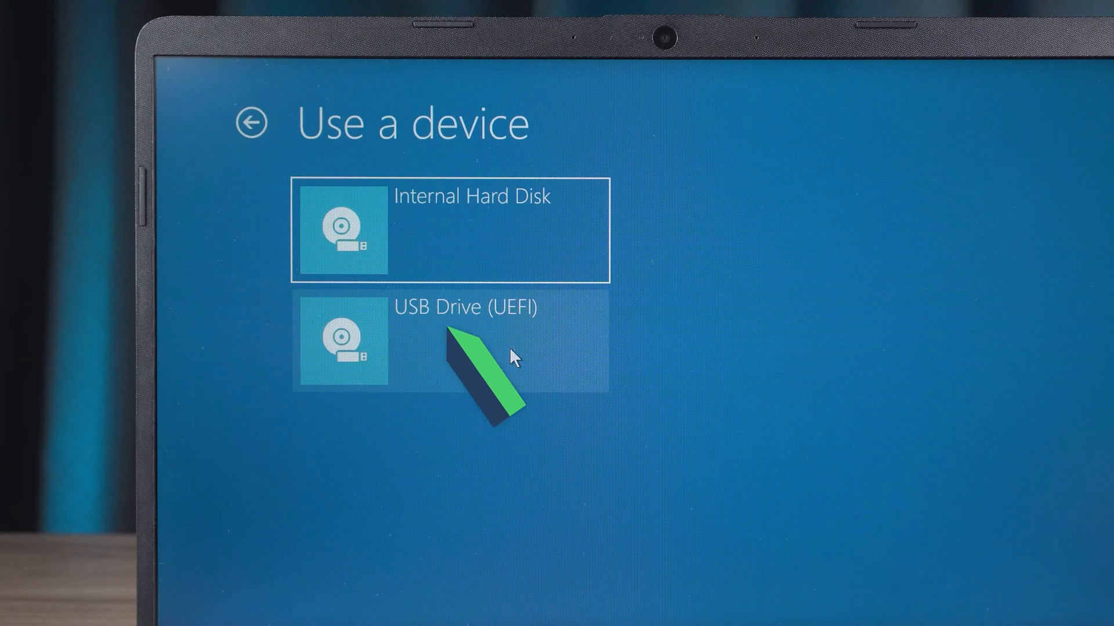
left_click(471, 340)
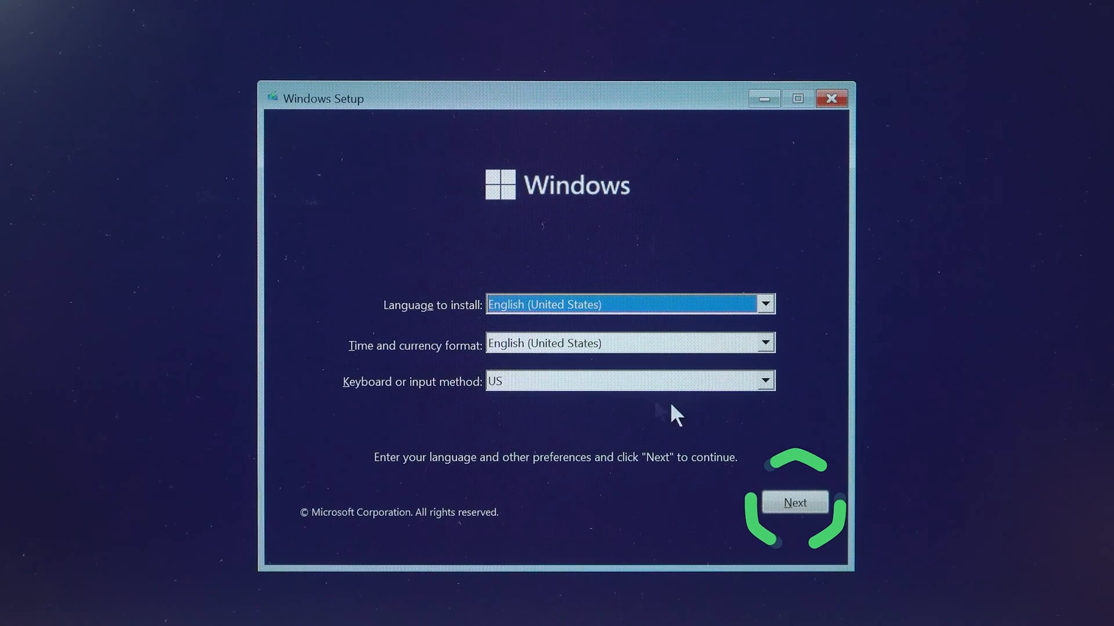
- Accept the language settings, start installing Windows, and skip the product key
left_click(796, 502)
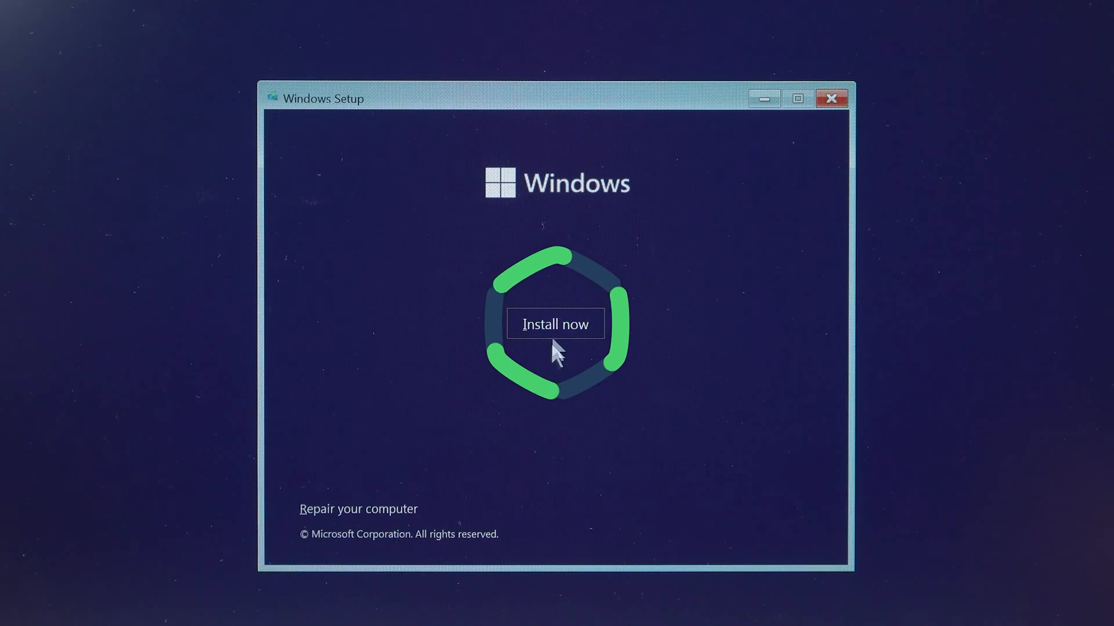
left_click(554, 324)
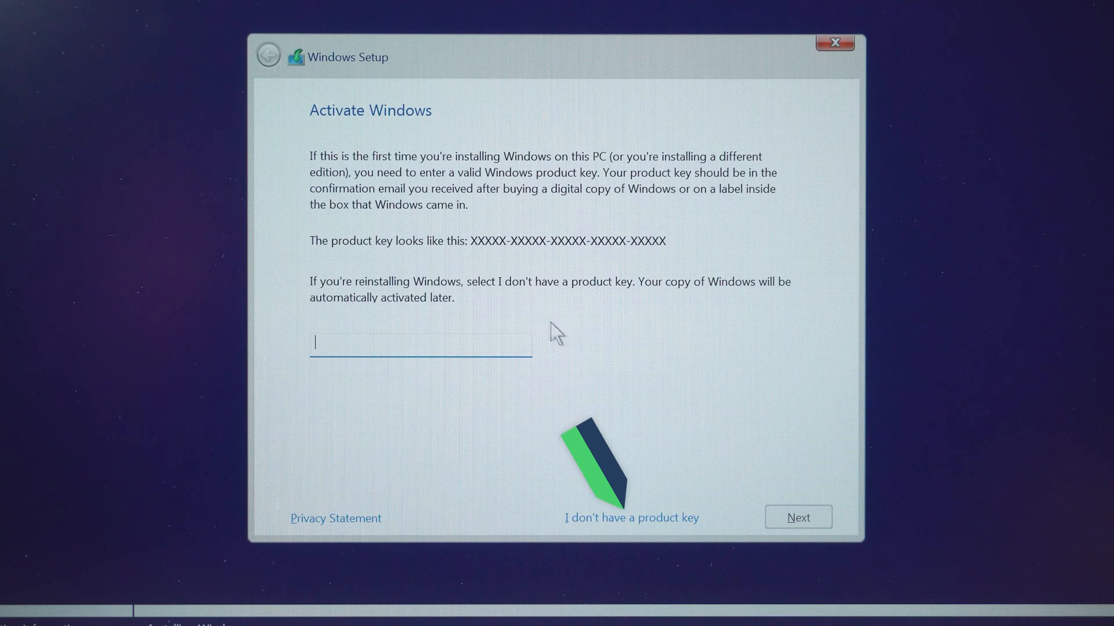
left_click(632, 518)
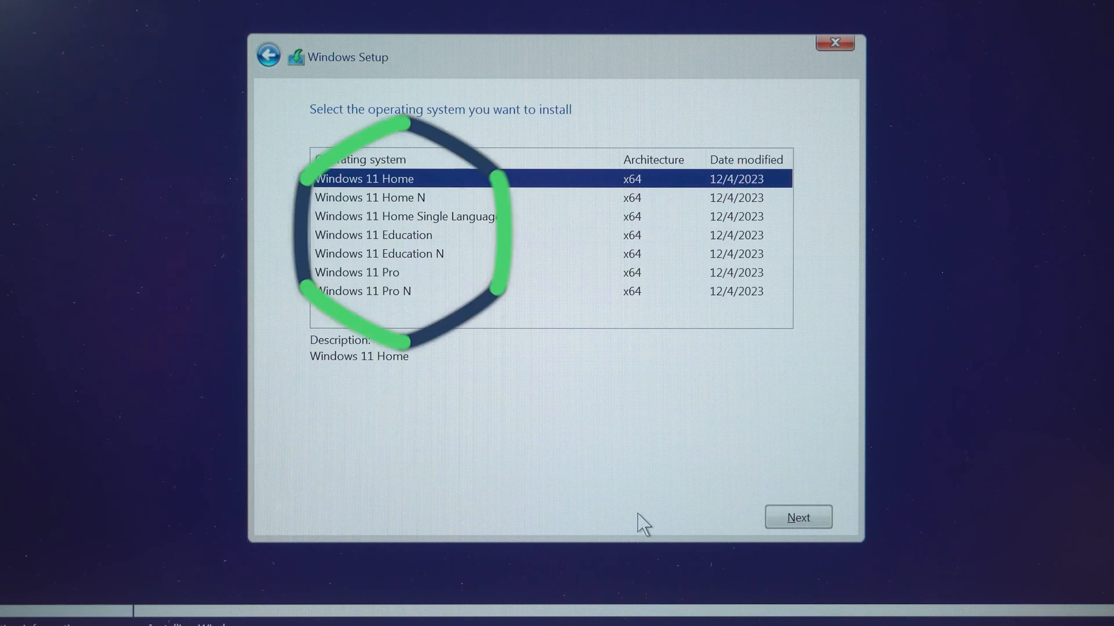
- Select Windows 11 Pro, accept the license terms, and choose Custom: Install Windows only
left_click(373, 235)
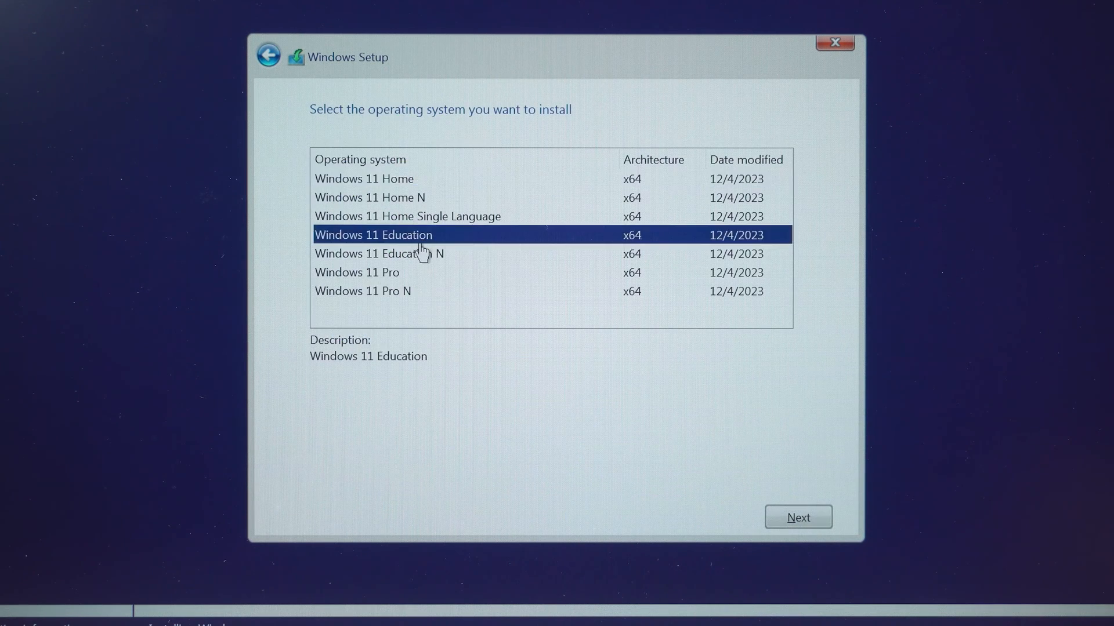
left_click(356, 272)
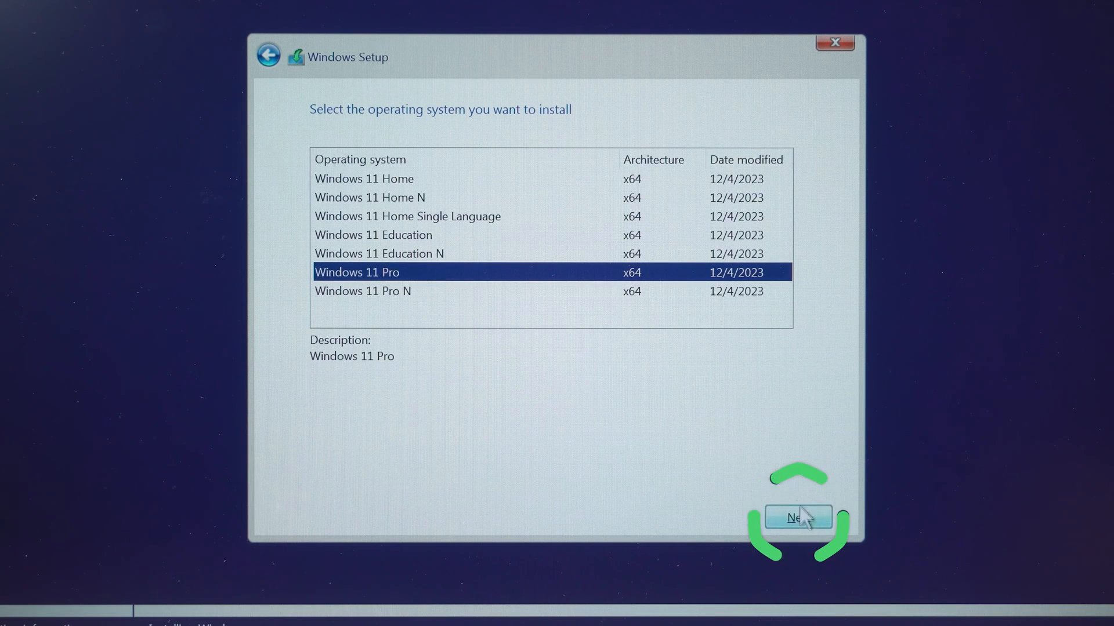
left_click(798, 517)
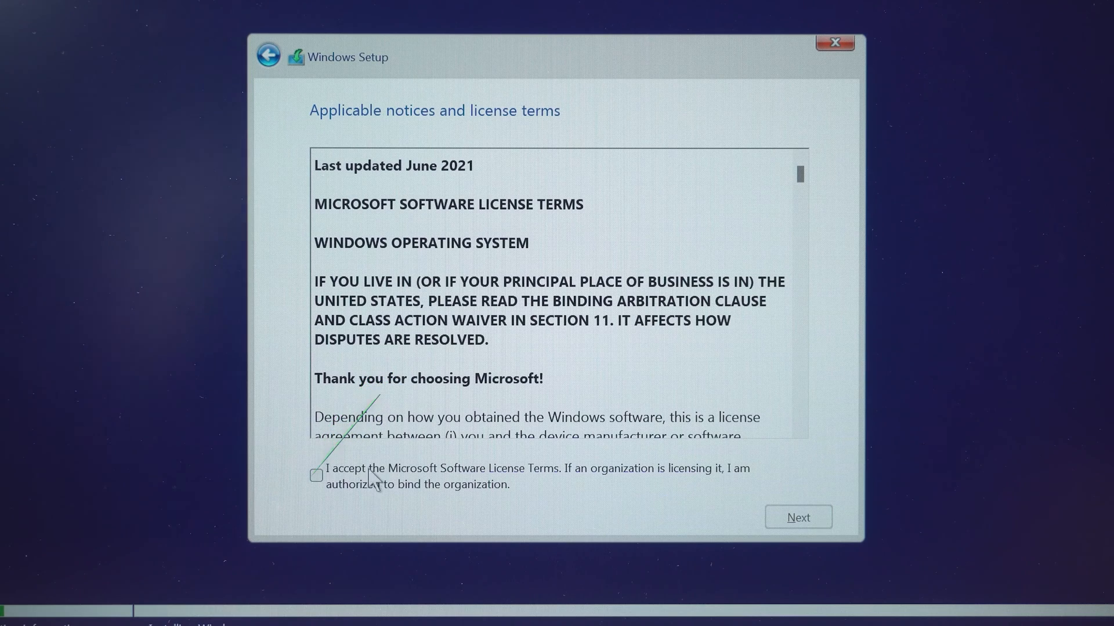
left_click(317, 486)
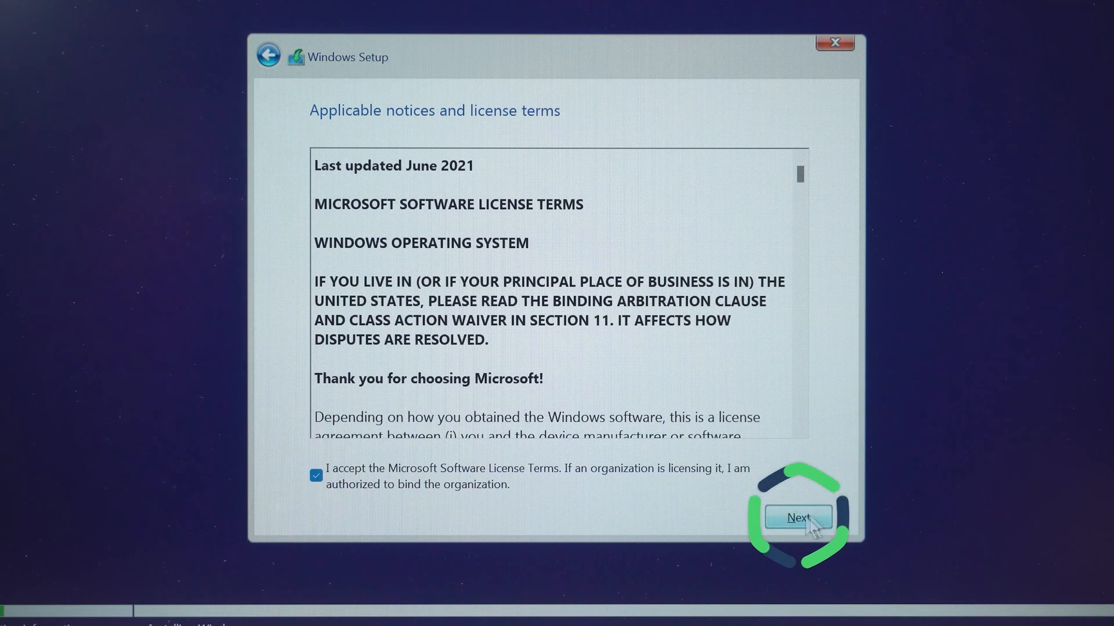
left_click(799, 518)
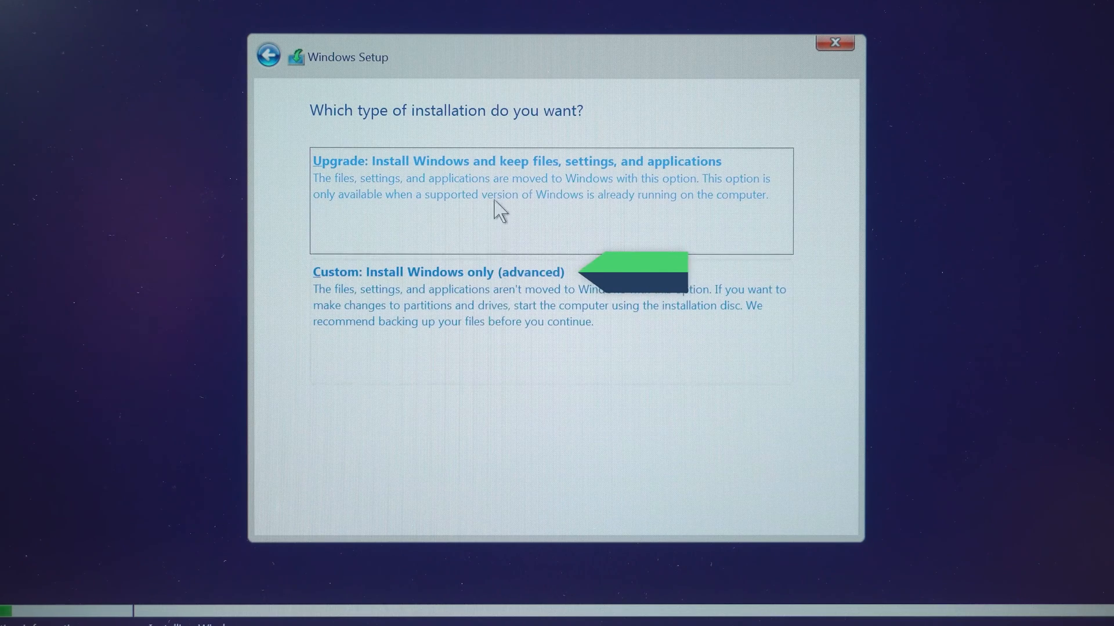
left_click(439, 272)
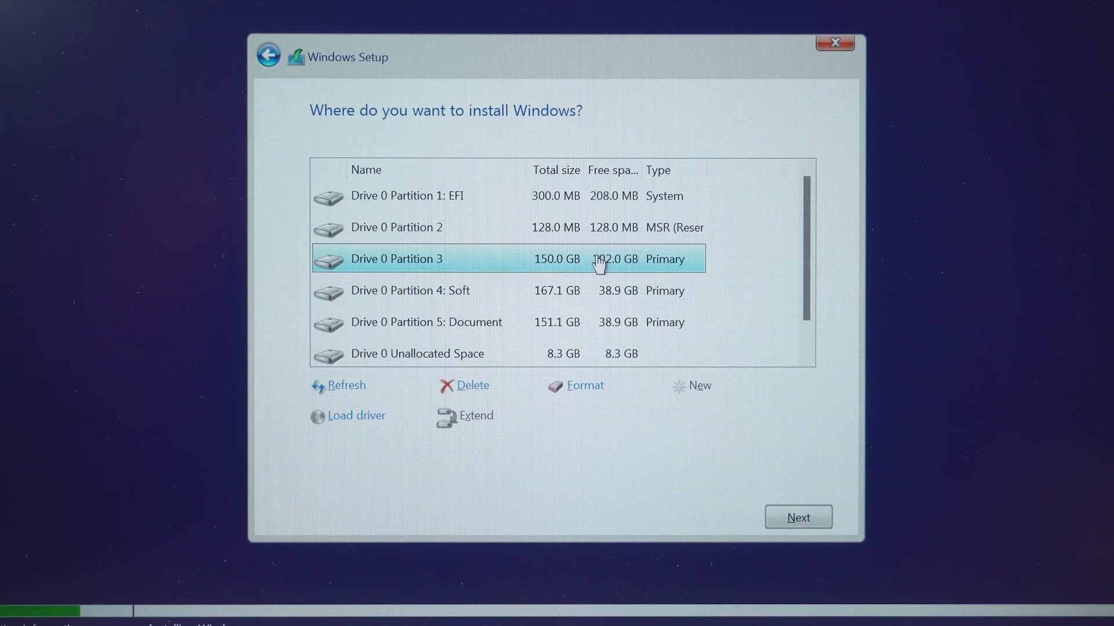
- Select Drive 0 Partition 3 as the Windows install location and continue
left_click(410, 291)
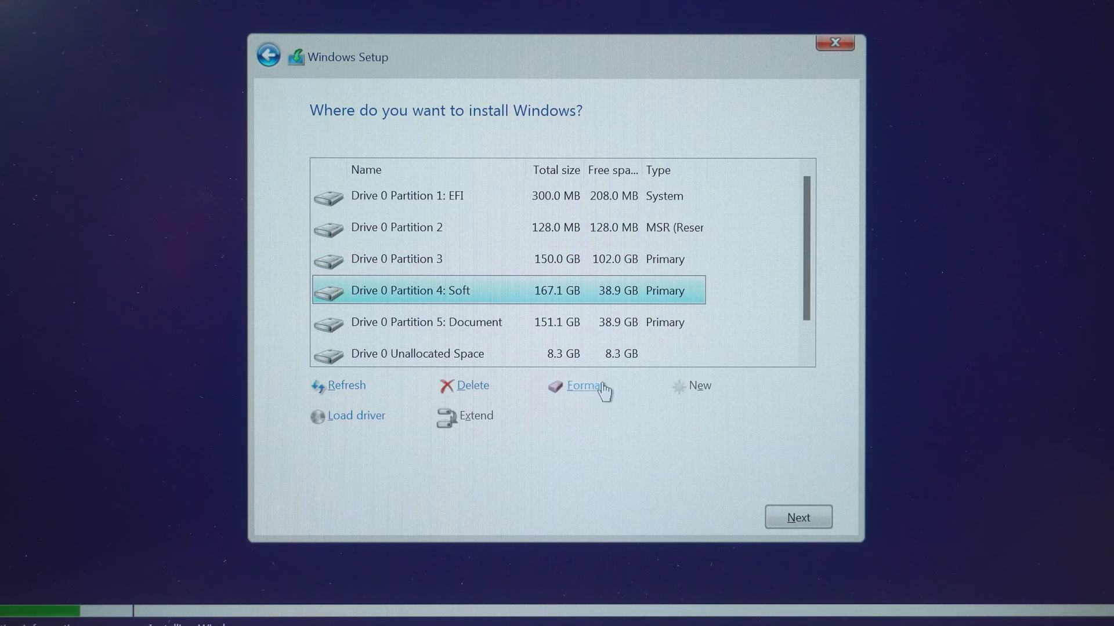
left_click(474, 323)
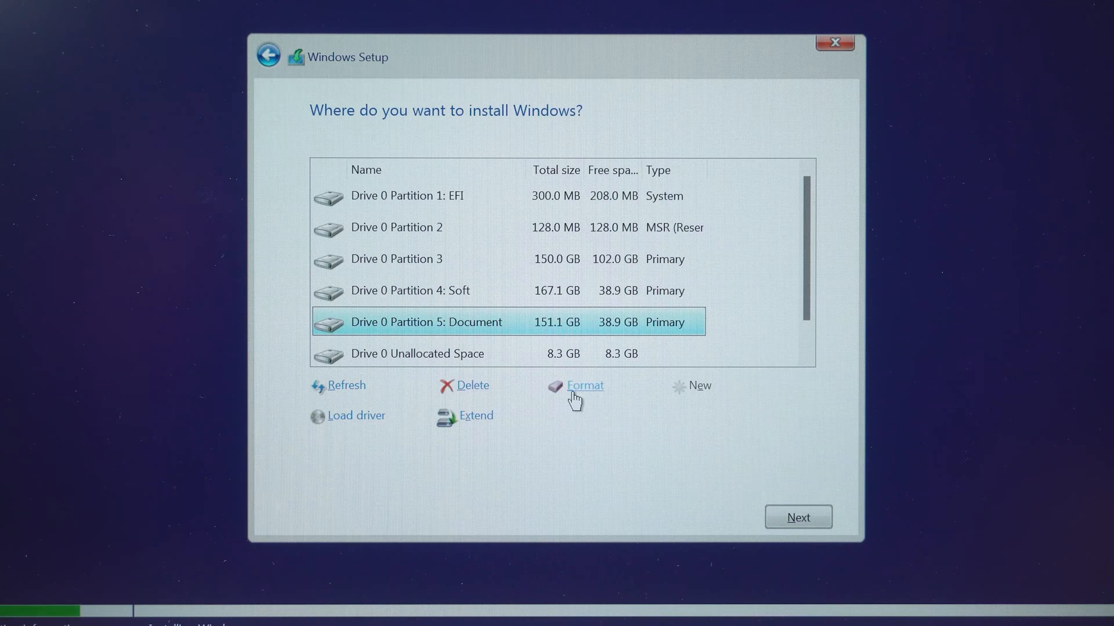
left_click(396, 258)
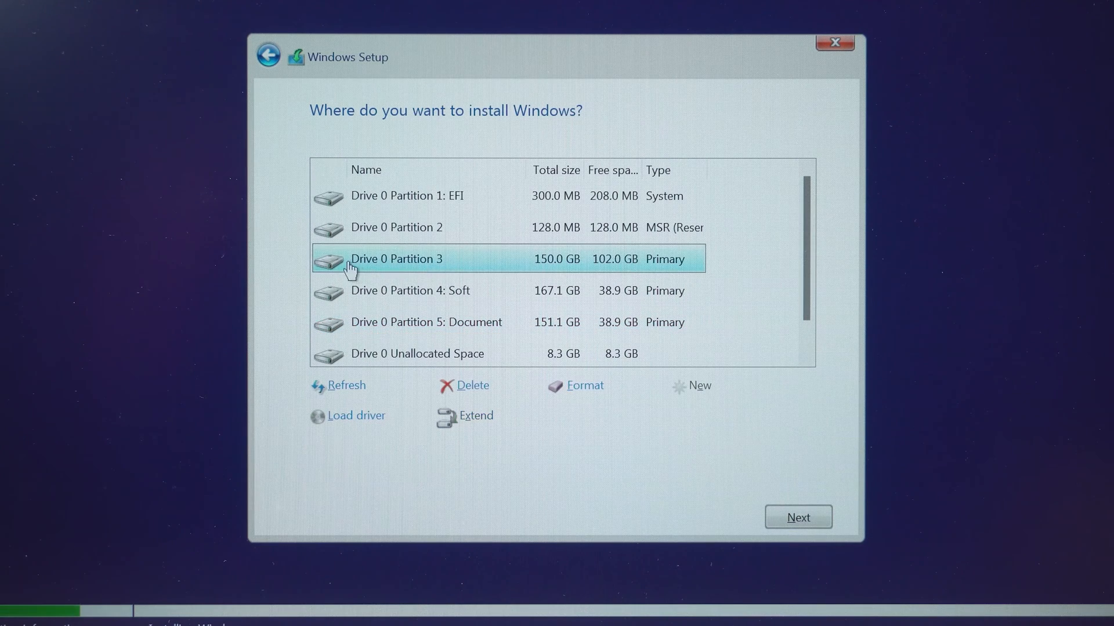
mouse_move(700, 301)
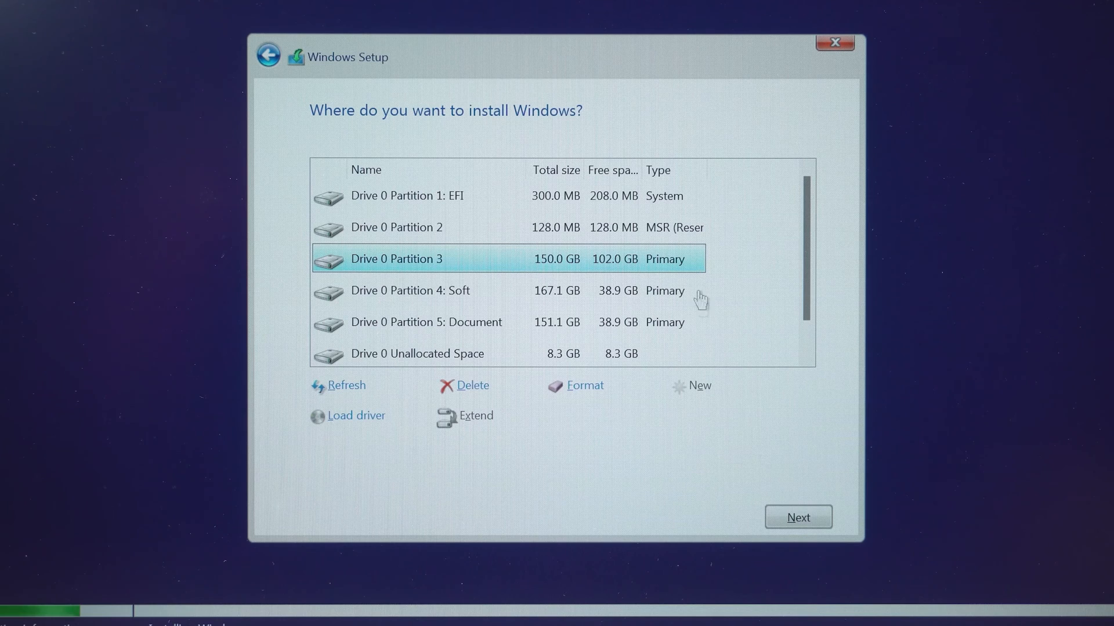
left_click(798, 518)
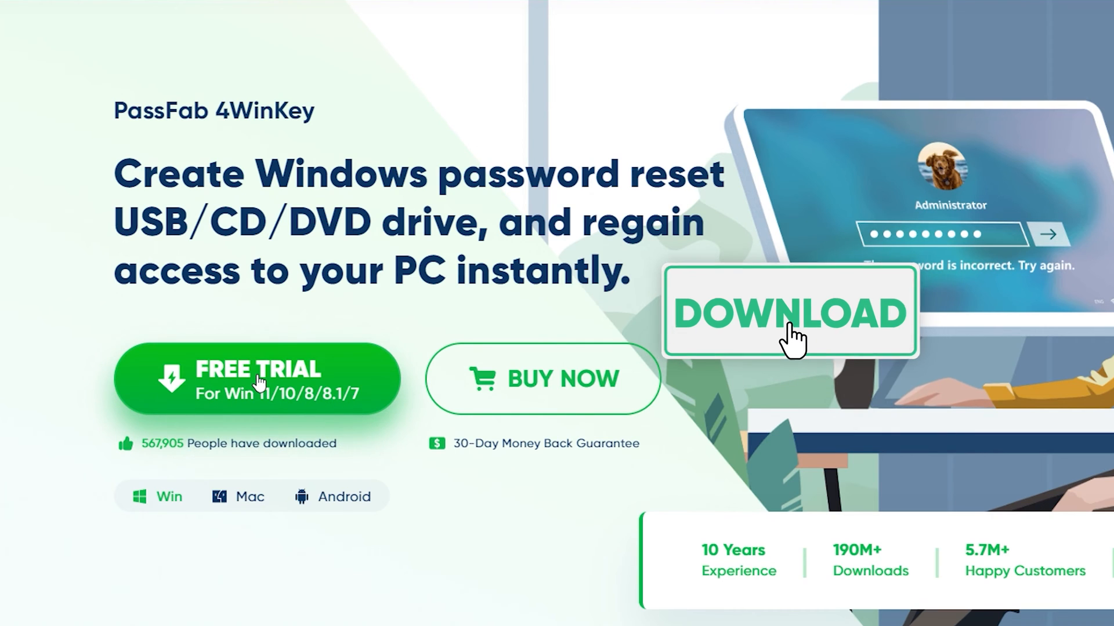
- Start PassFab 4WinKey's Make a boot disk page with G: Kingston DataTraveler 3.0 selected
left_click(788, 315)
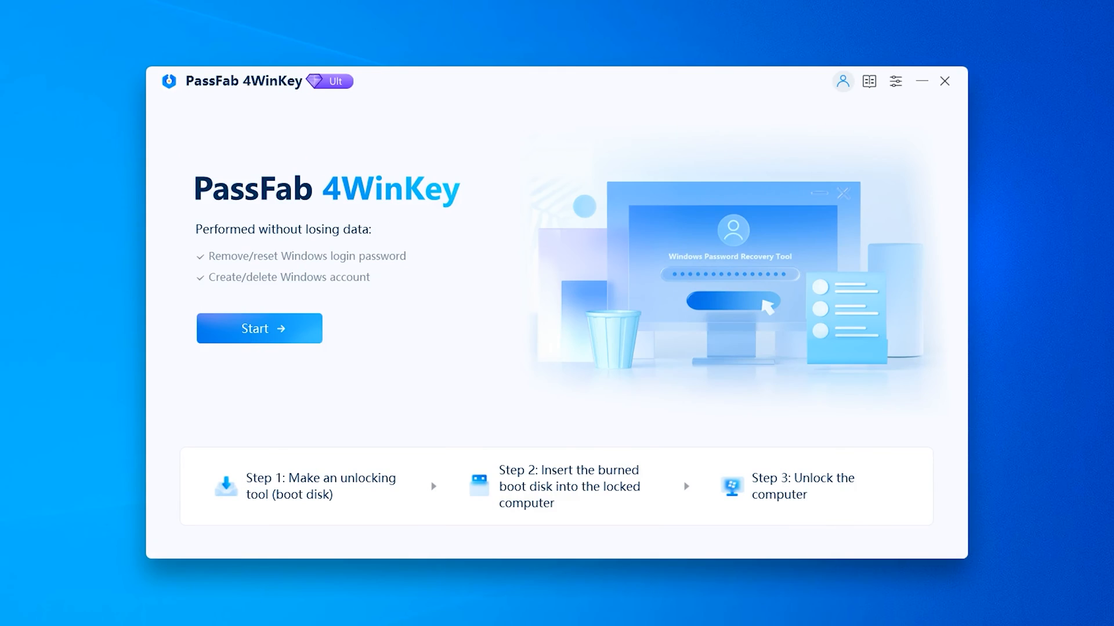
left_click(259, 328)
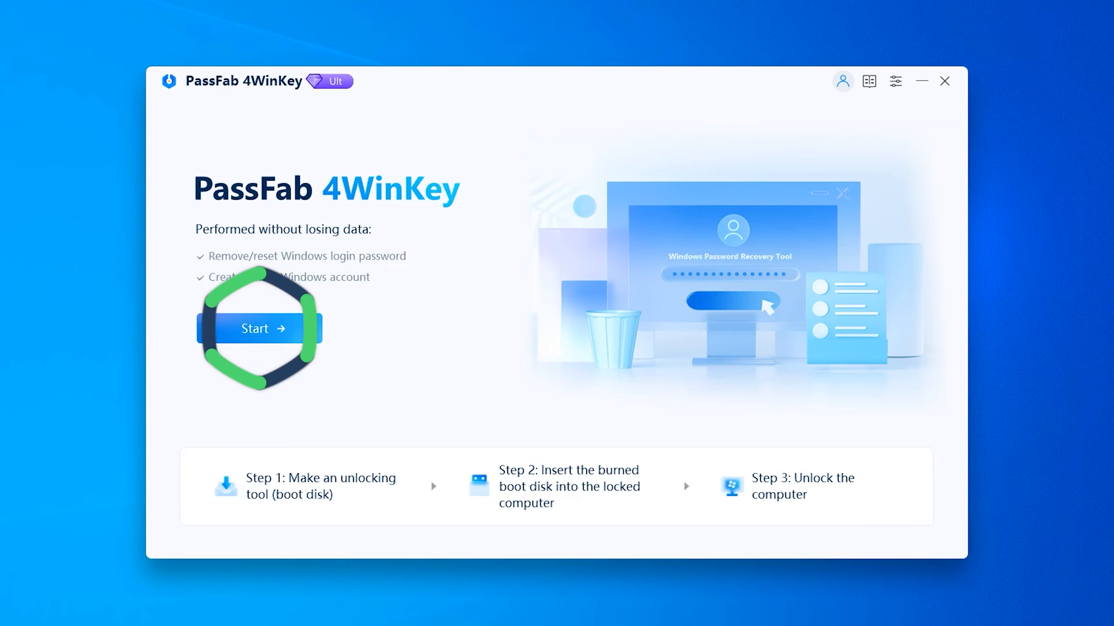
left_click(262, 329)
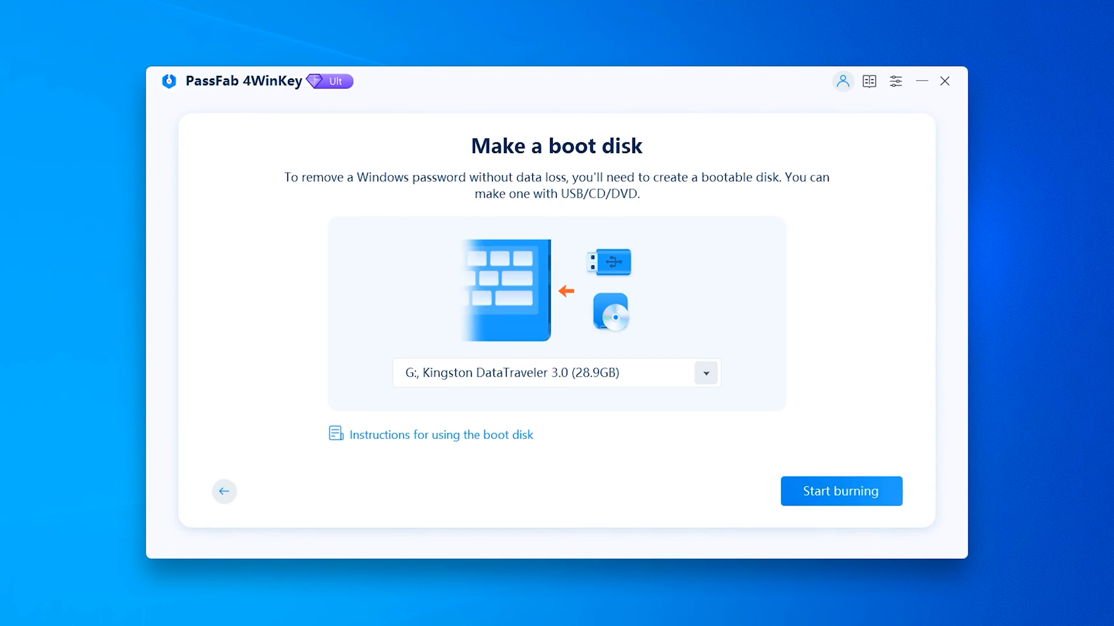
mouse_move(547, 422)
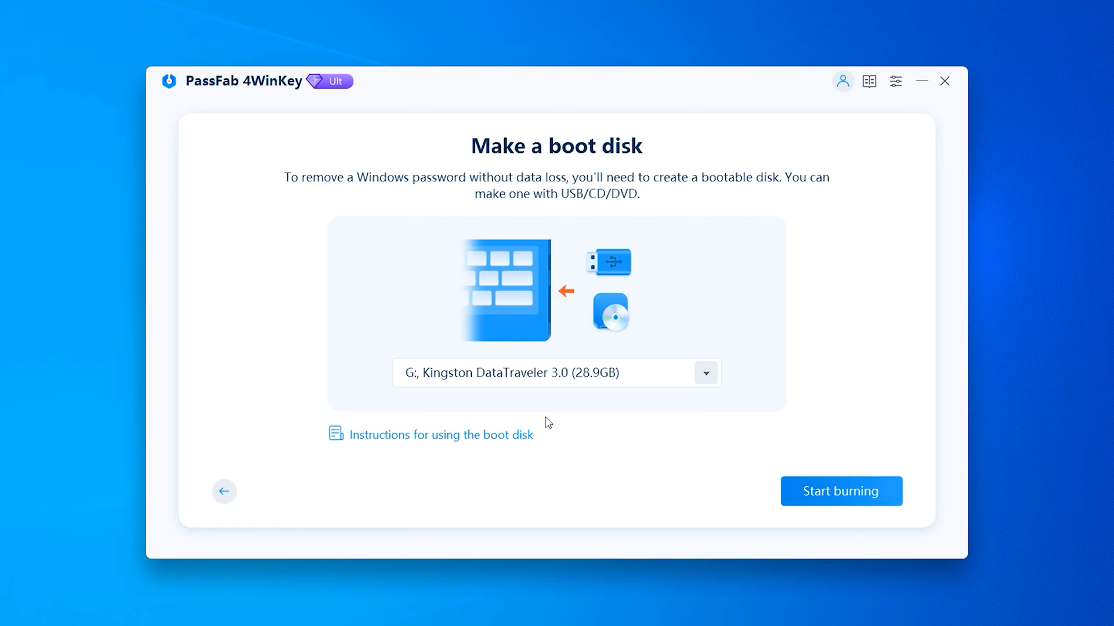
mouse_move(510, 214)
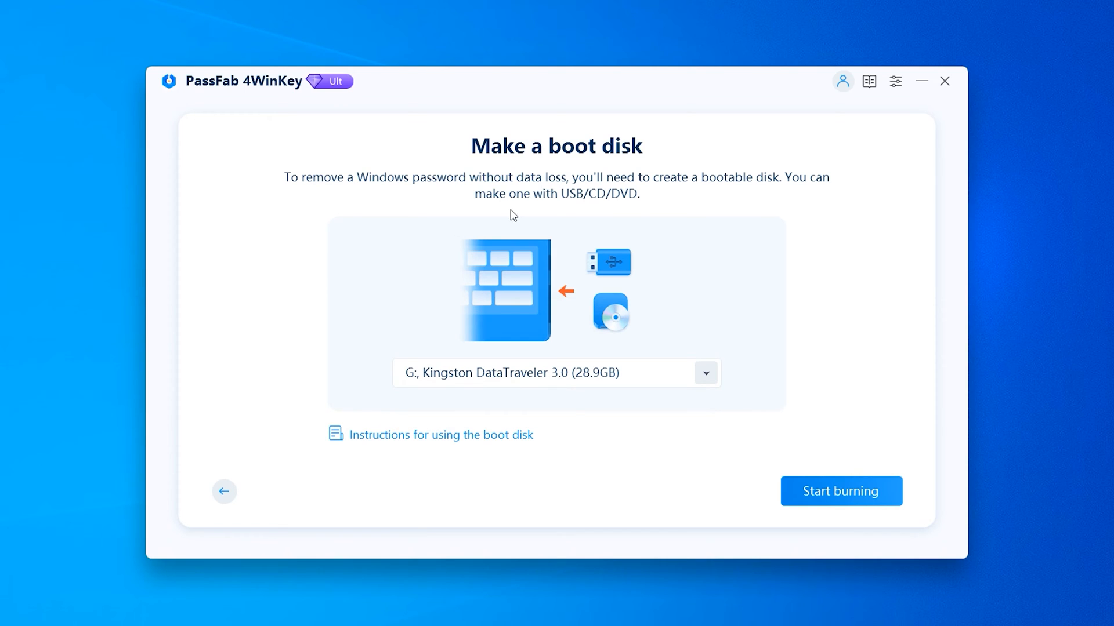